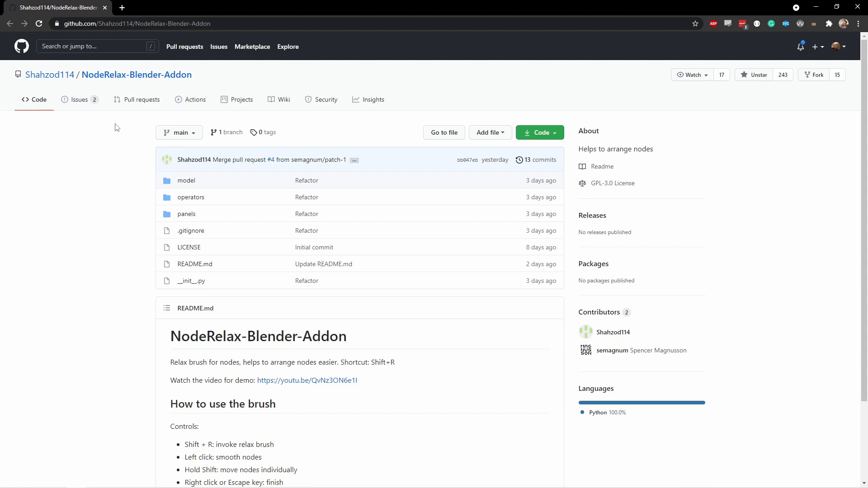
Step: Download the NodeRelax repository ZIP and install NodeRelax-Blender-Addon-main.zip through Blender Preferences
left_click(535, 132)
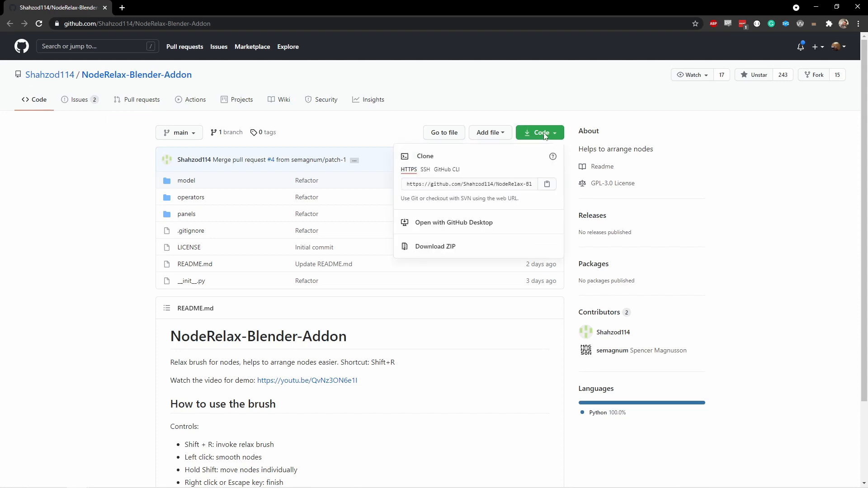
mouse_move(435, 246)
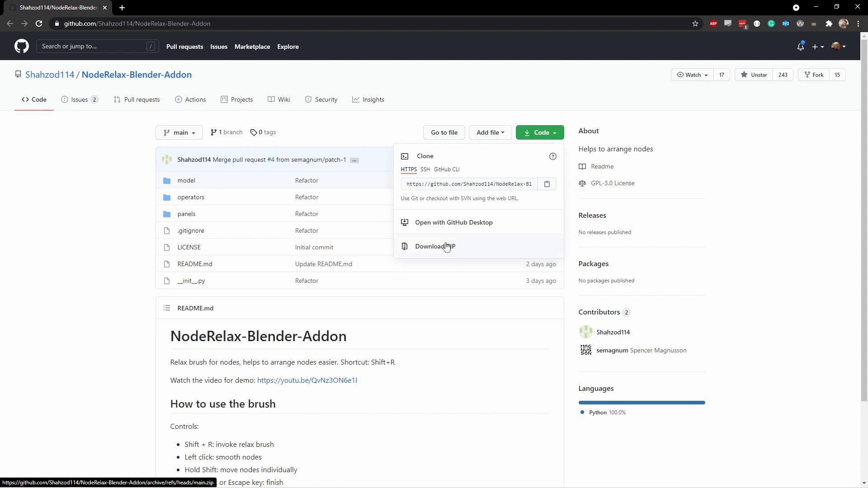
left_click(435, 246)
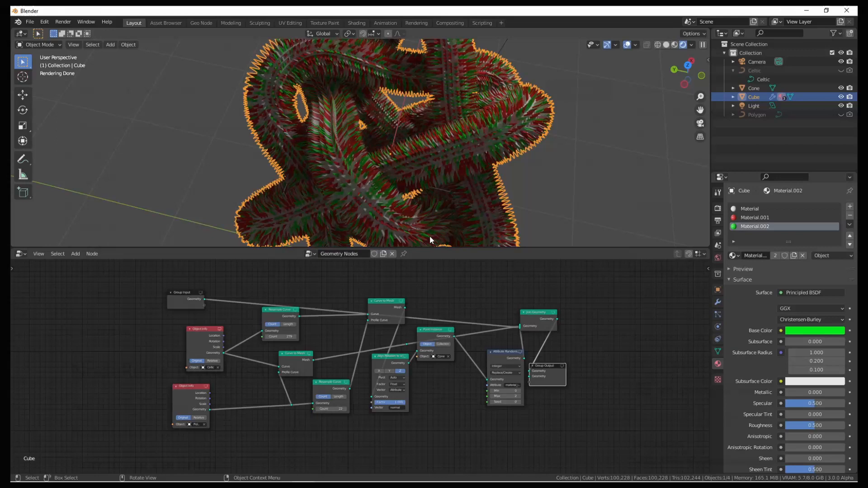
left_click(35, 22)
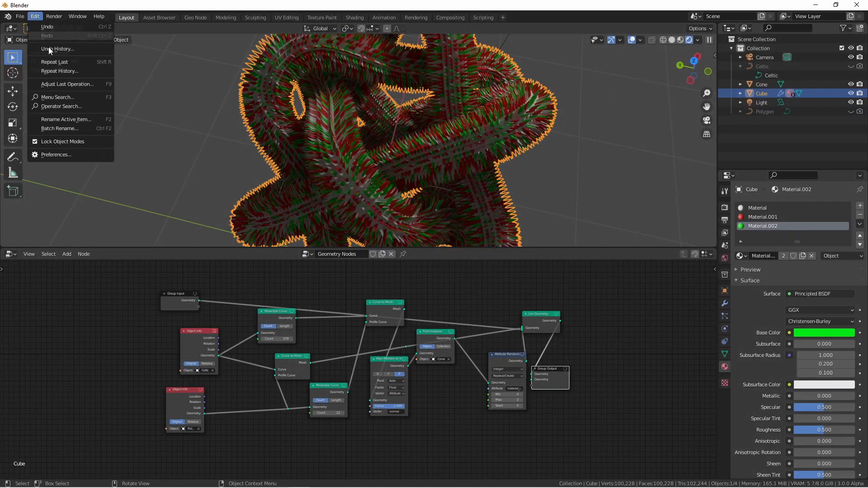
left_click(56, 154)
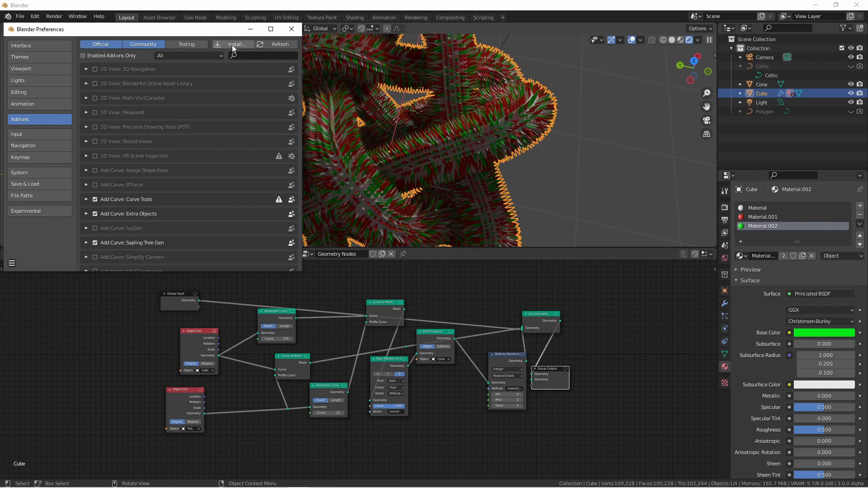
left_click(237, 45)
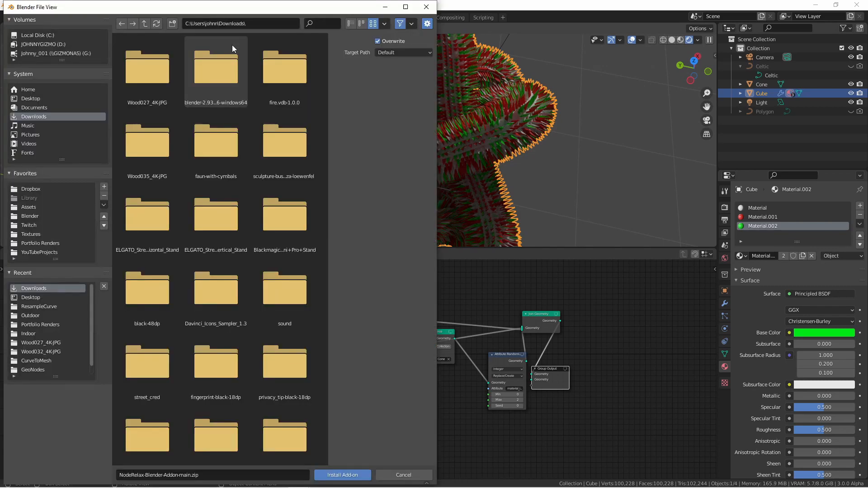
scroll("down", 3)
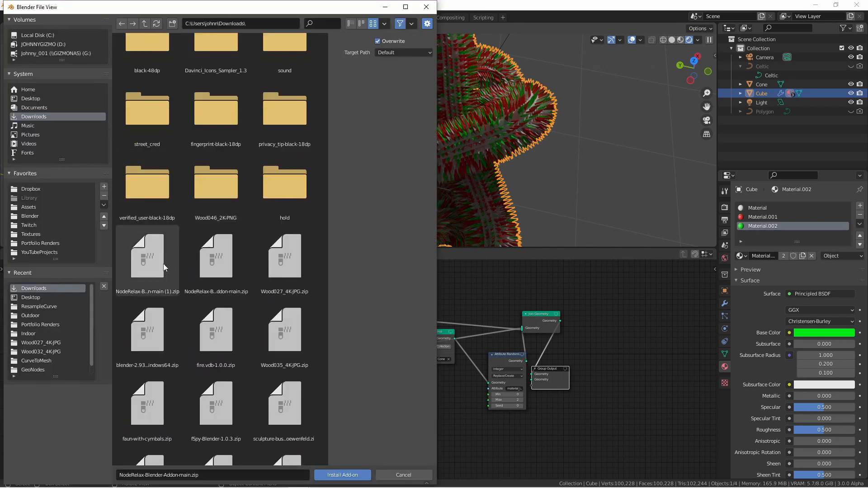
left_click(342, 474)
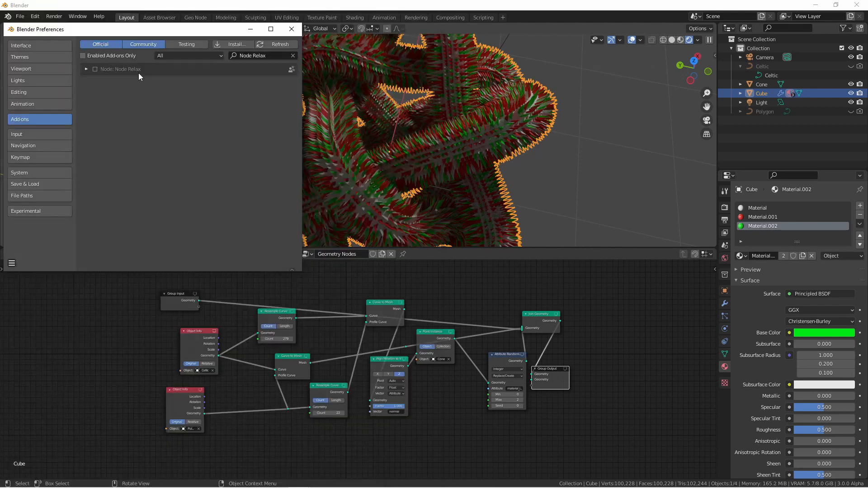
mouse_move(133, 76)
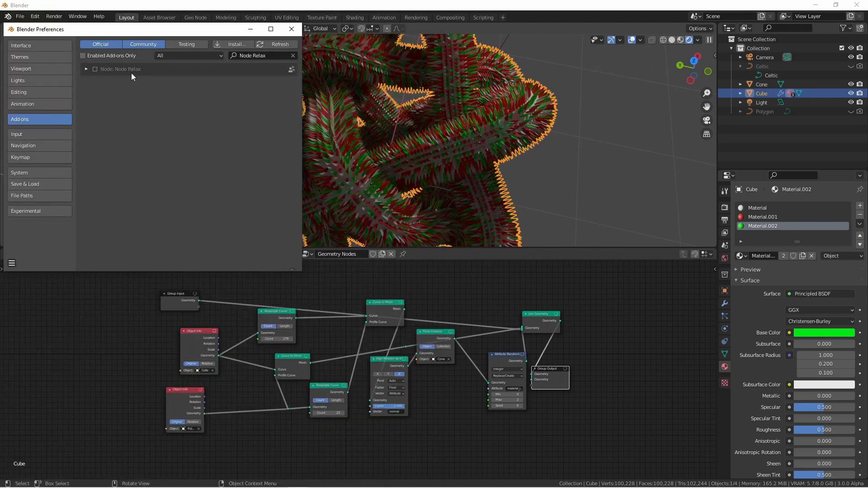
Step: Tick the Node: Node Relax checkbox, then close the Blender Preferences window
left_click(94, 69)
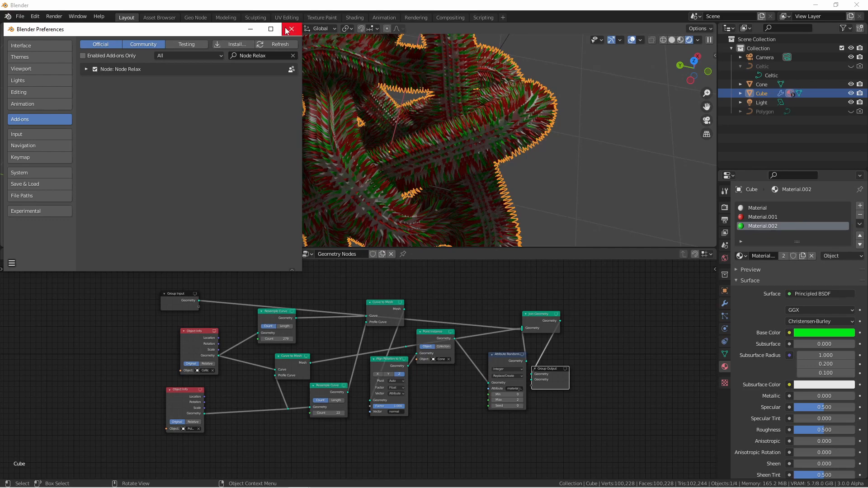
left_click(291, 29)
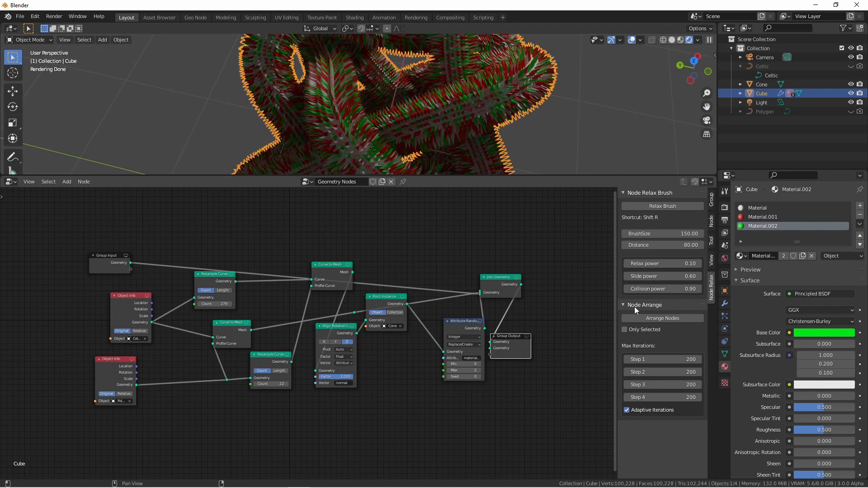
mouse_move(662, 317)
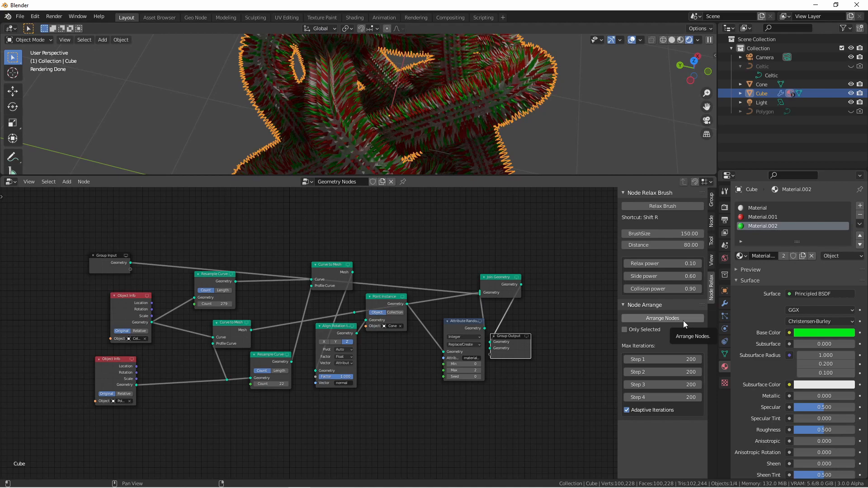
Step: Run Arrange Nodes on the full tree, then again with Only Selected enabled
left_click(661, 318)
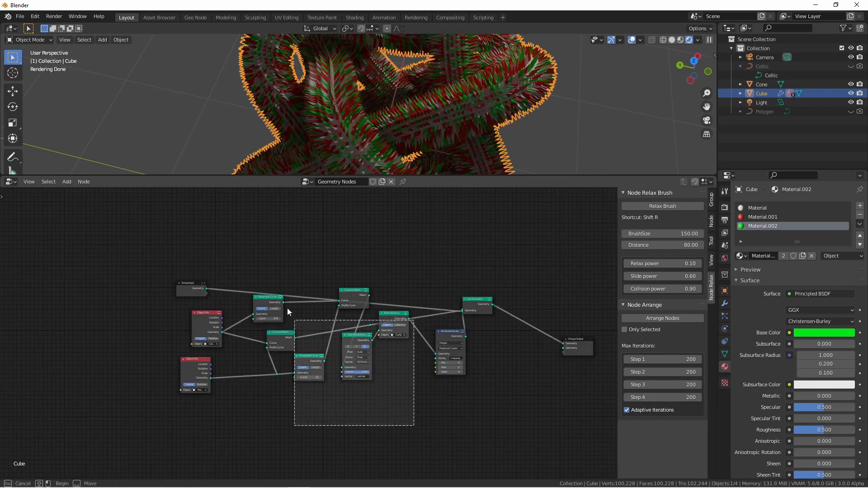
left_click(626, 330)
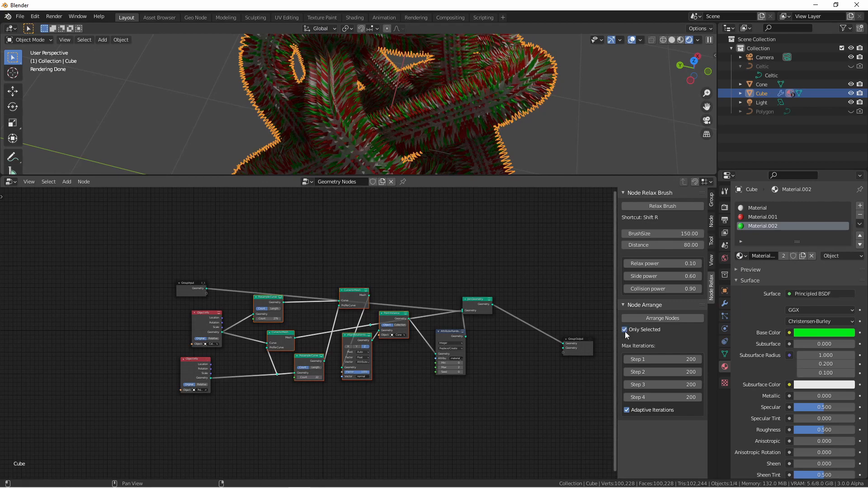
left_click(661, 318)
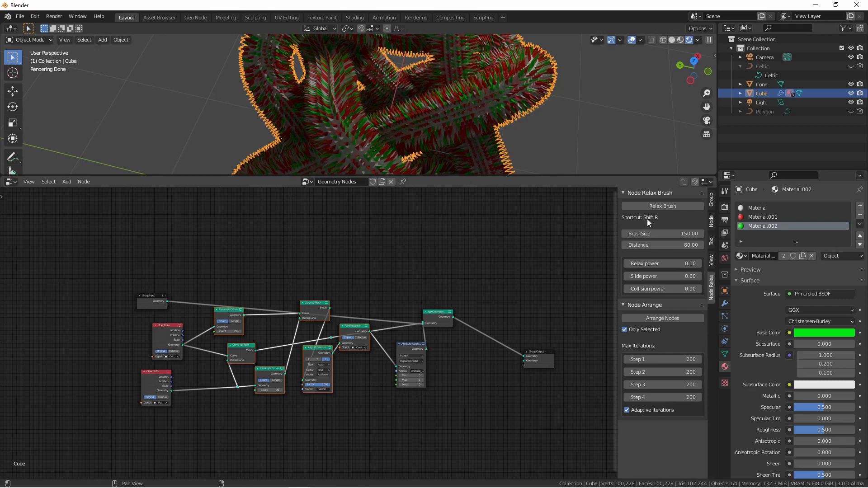
mouse_move(649, 223)
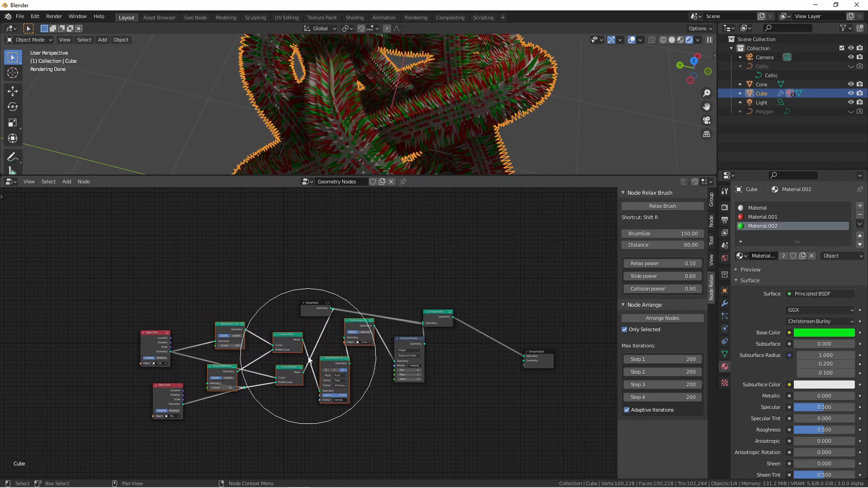
mouse_move(376, 368)
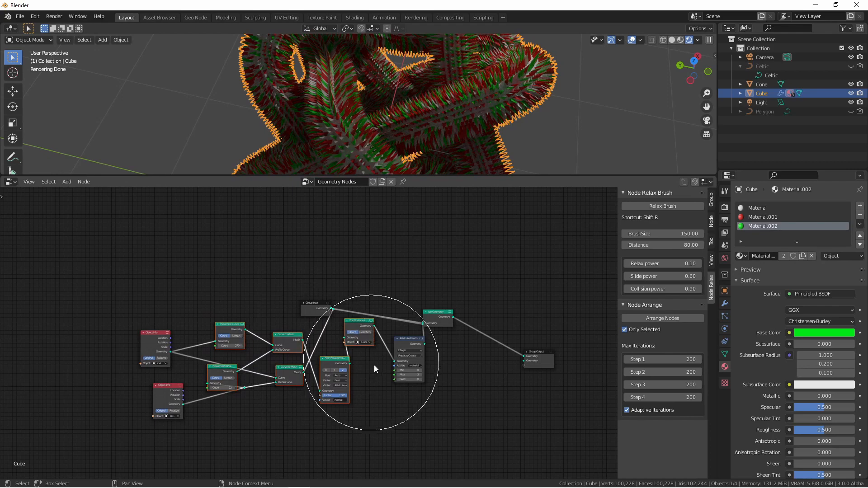